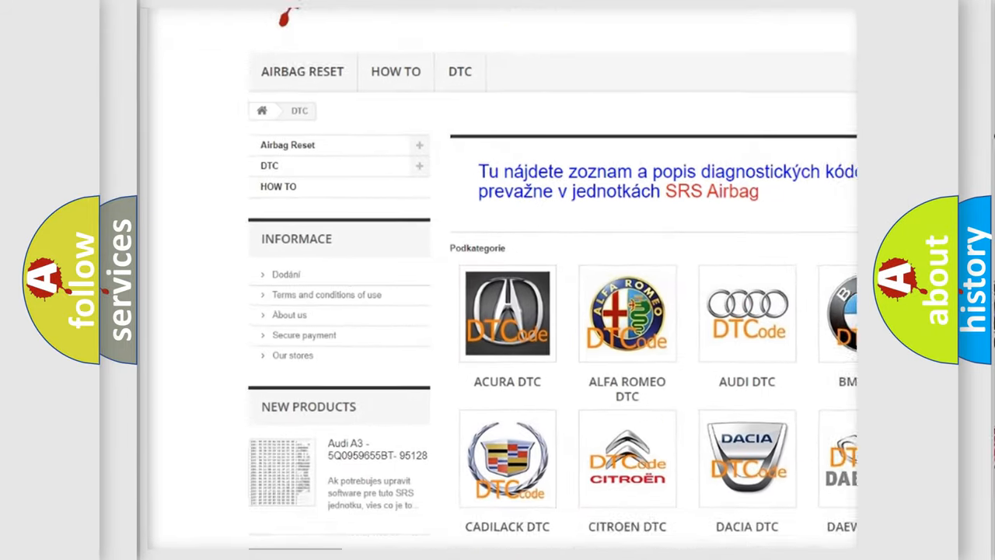
scroll("down", 3)
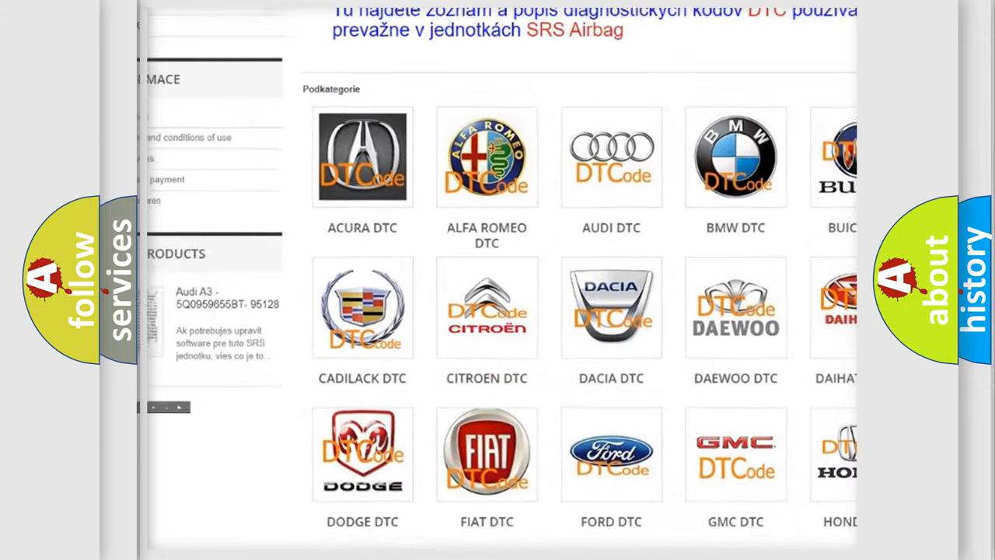
scroll("down", 3)
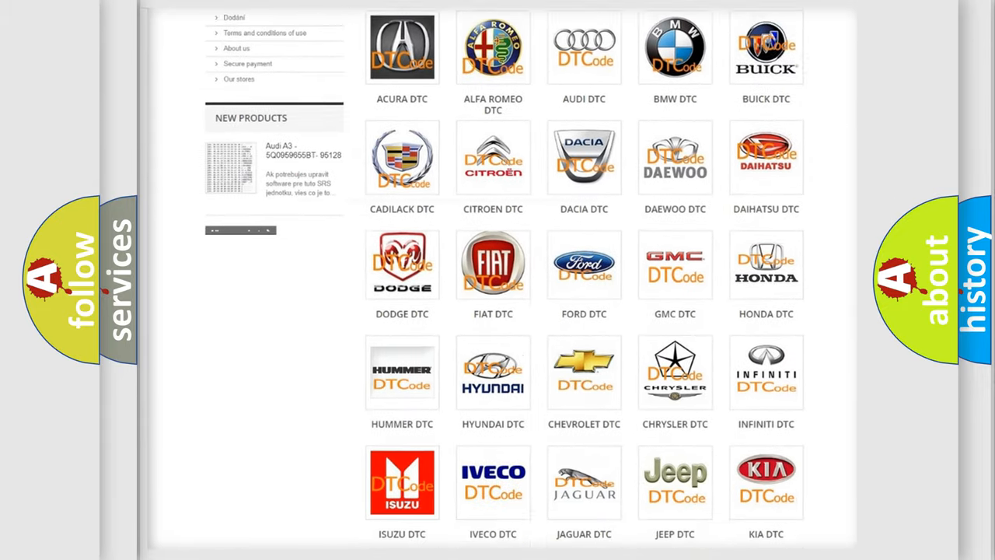
scroll("down", 3)
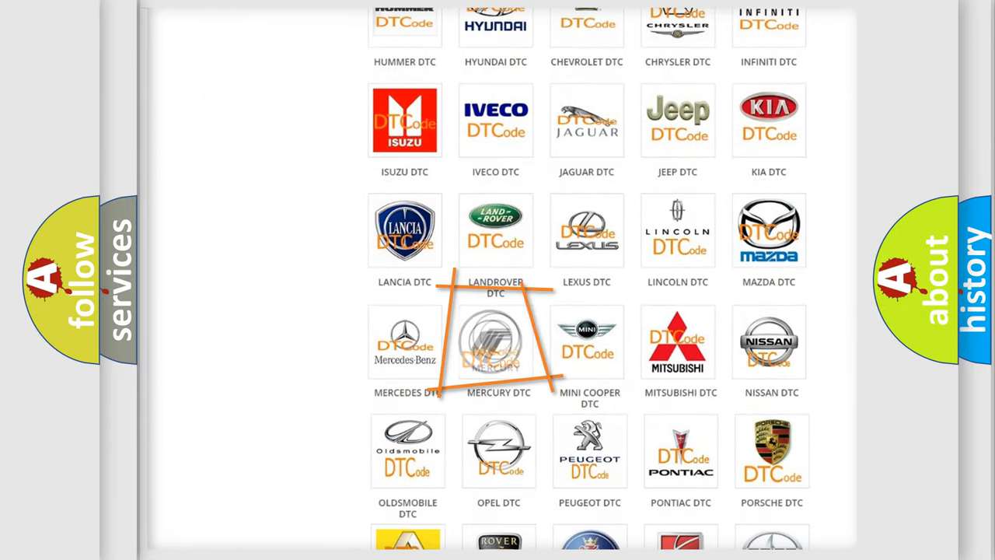